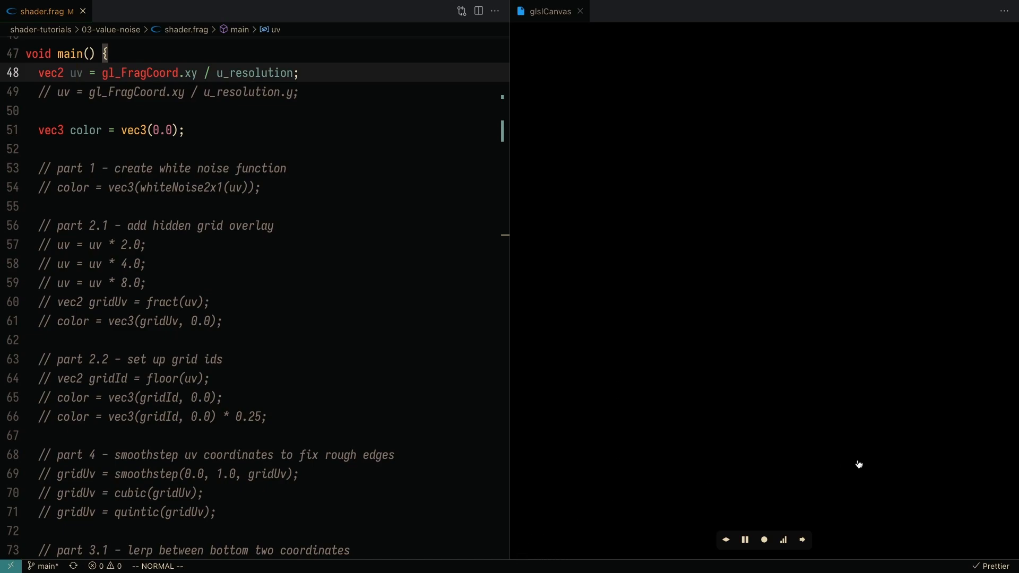
{"action": "mouse_move", "coordinate": [581, 276]}
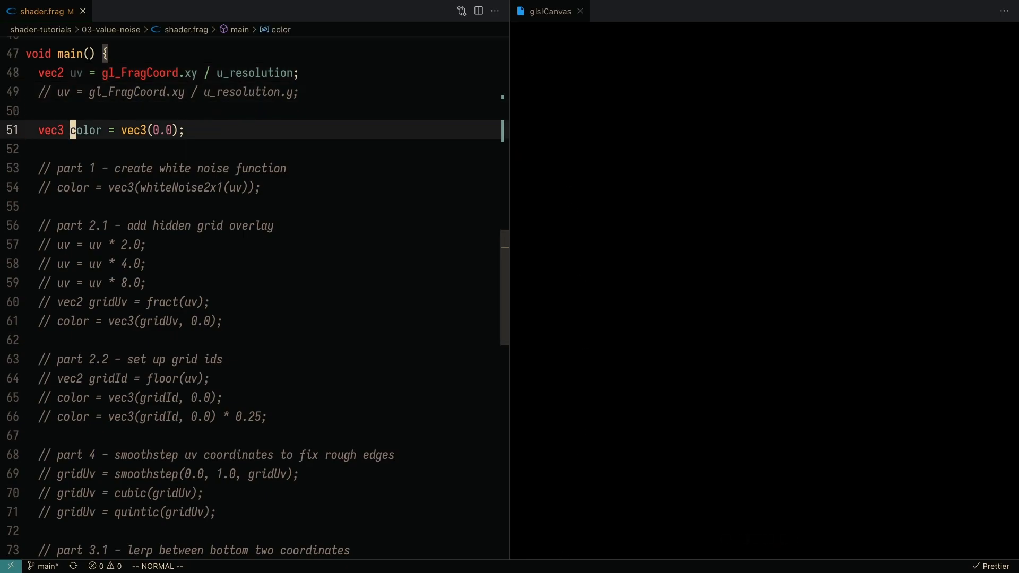
Step: Show whiteNoise2x1 returning p.x so the preview renders a horizontal grayscale gradient
{"action": "scroll", "scroll_direction": "down", "scroll_amount": 3}
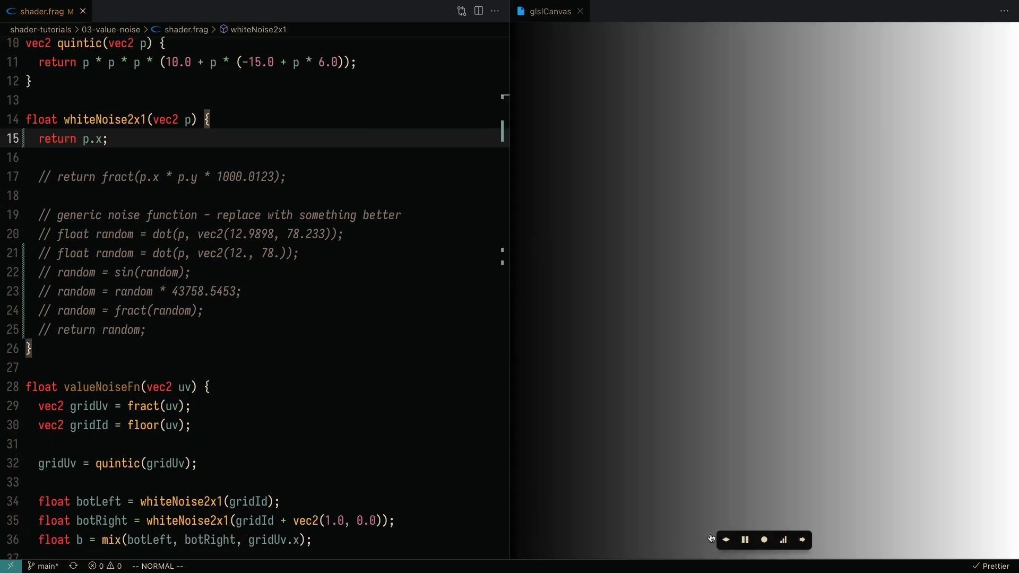
{"action": "mouse_move", "coordinate": [909, 270]}
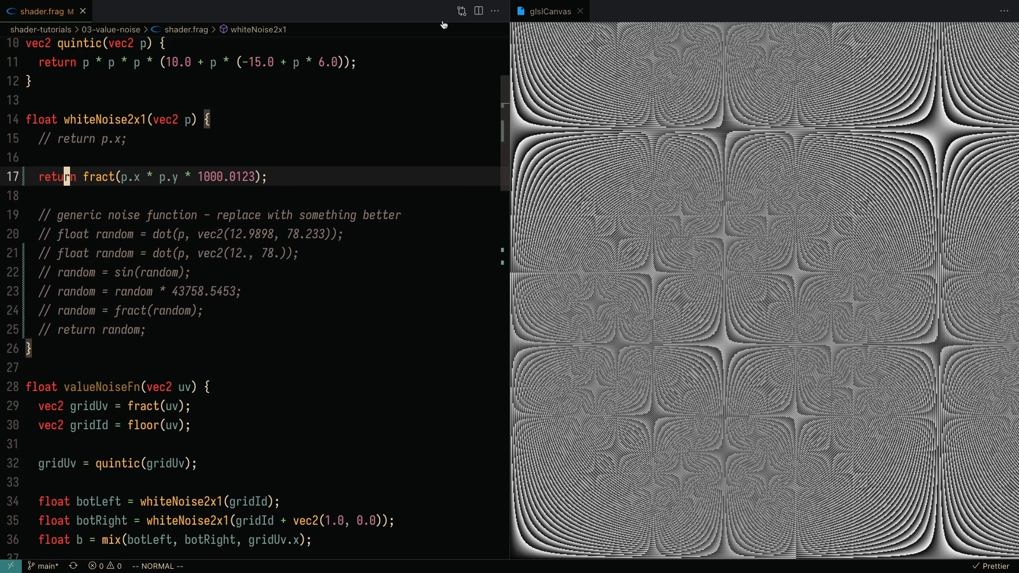
{"action": "mouse_move", "coordinate": [560, 97]}
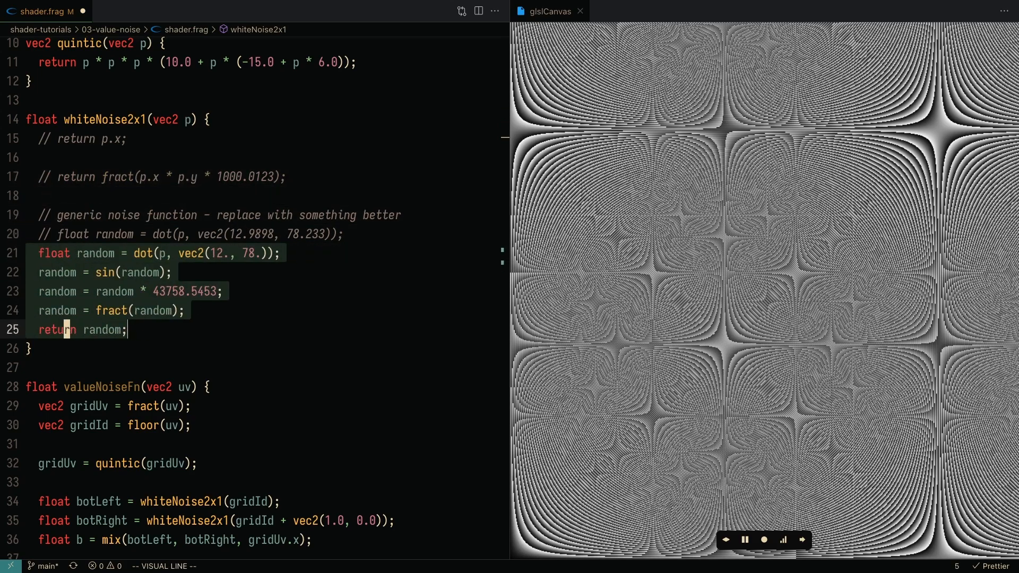
Step: Enable the sin-dot-fract hash lines in whiteNoise2x1 to produce grainy white noise
{"action": "key", "text": "Escape"}
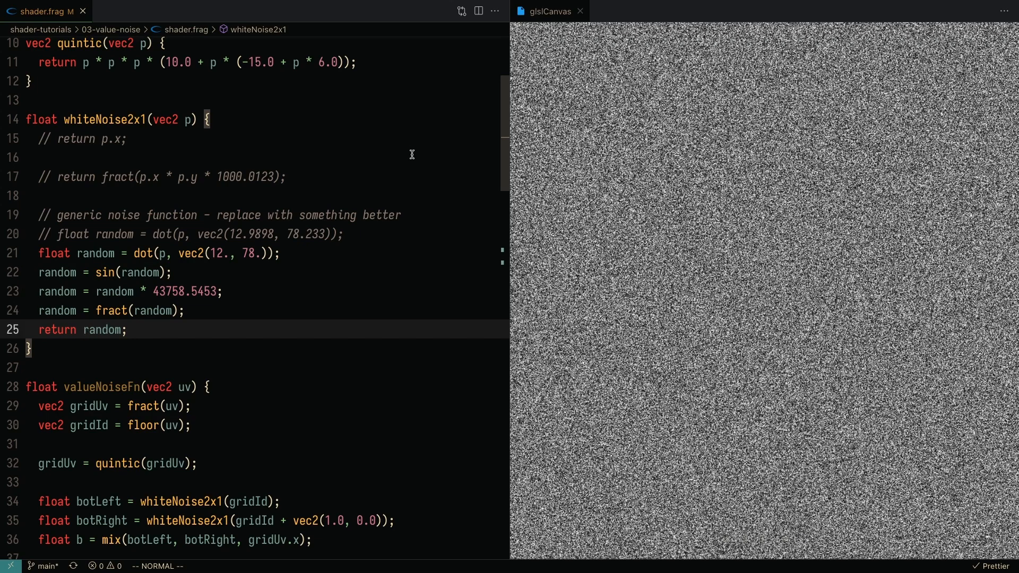
{"action": "key", "text": "V"}
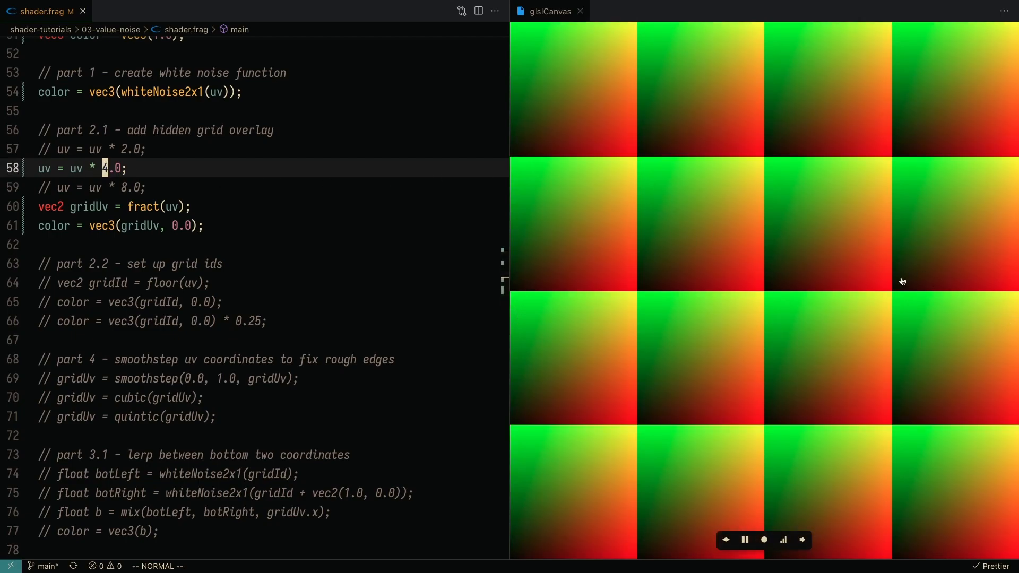
{"action": "mouse_move", "coordinate": [569, 33]}
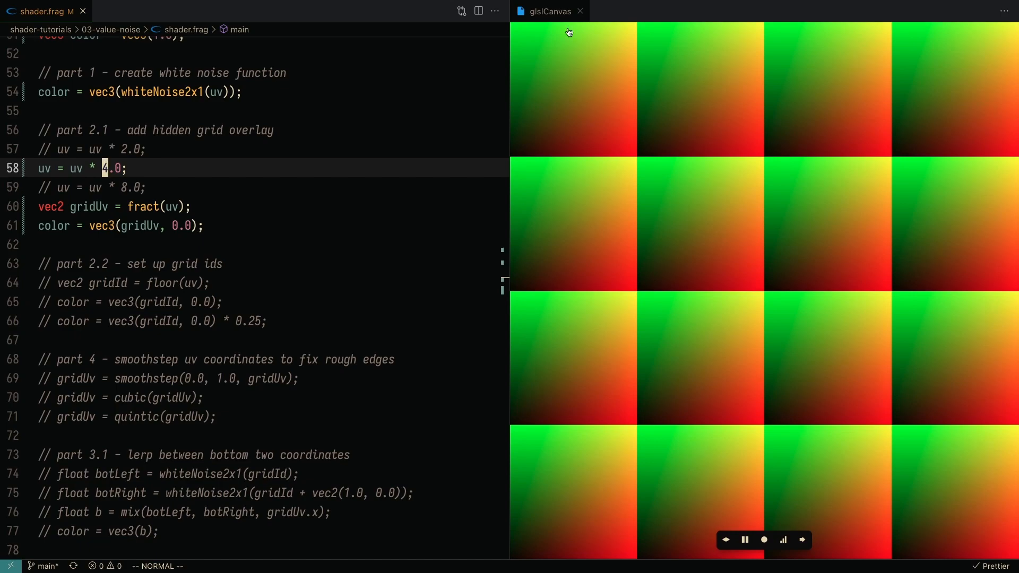
{"action": "mouse_move", "coordinate": [700, 106]}
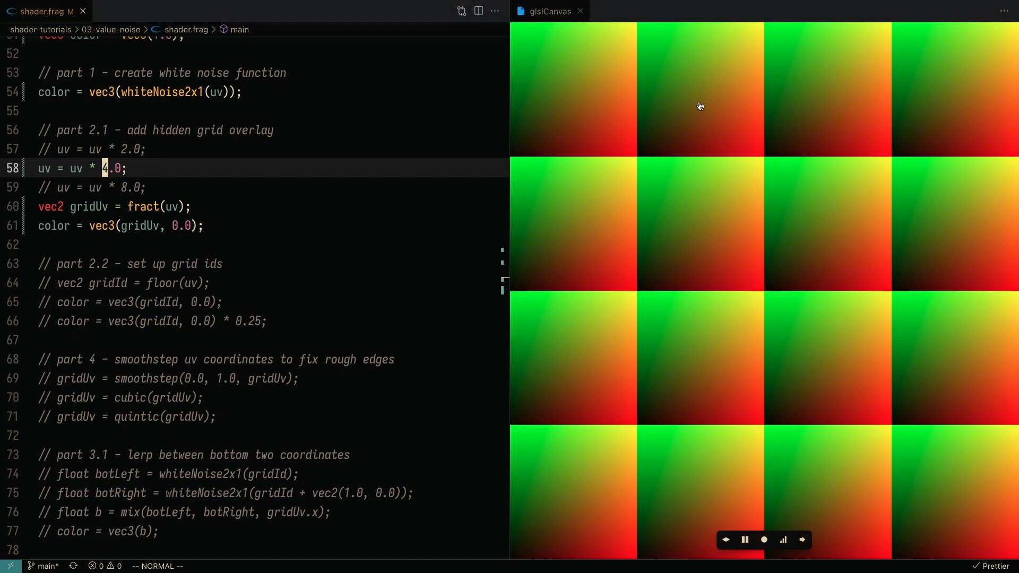
{"action": "mouse_move", "coordinate": [639, 91]}
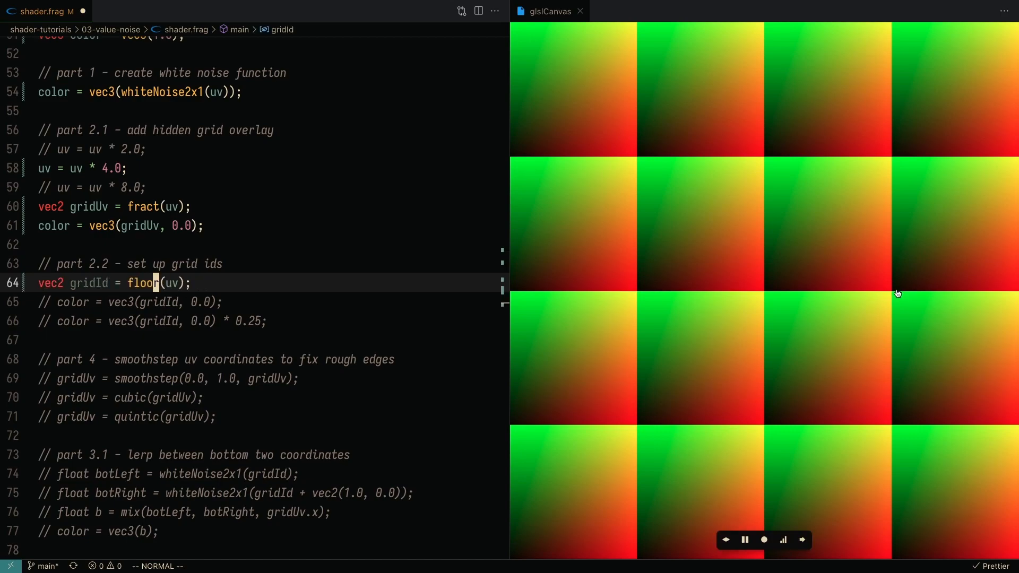
{"action": "mouse_move", "coordinate": [892, 295]}
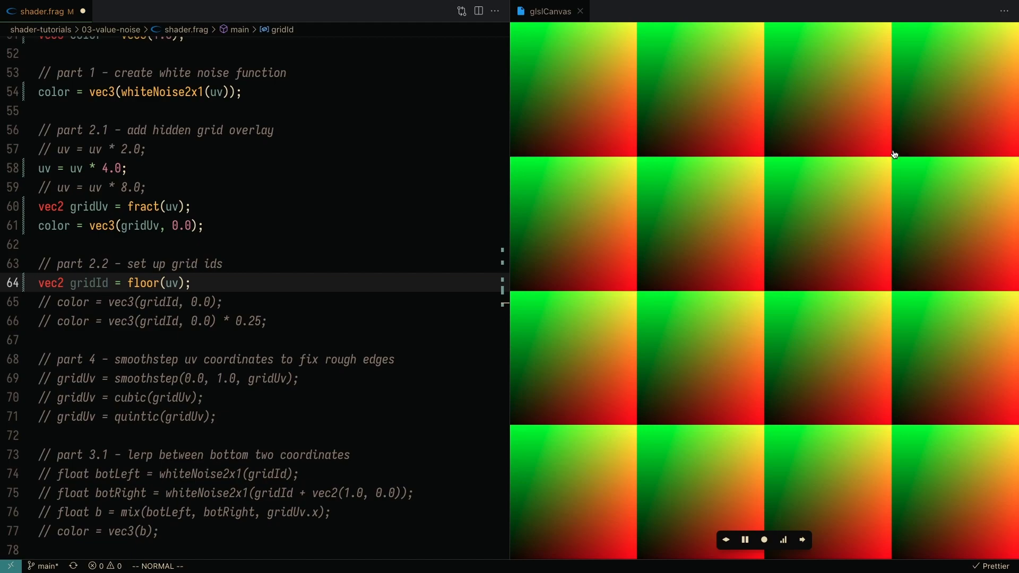
{"action": "mouse_move", "coordinate": [992, 186]}
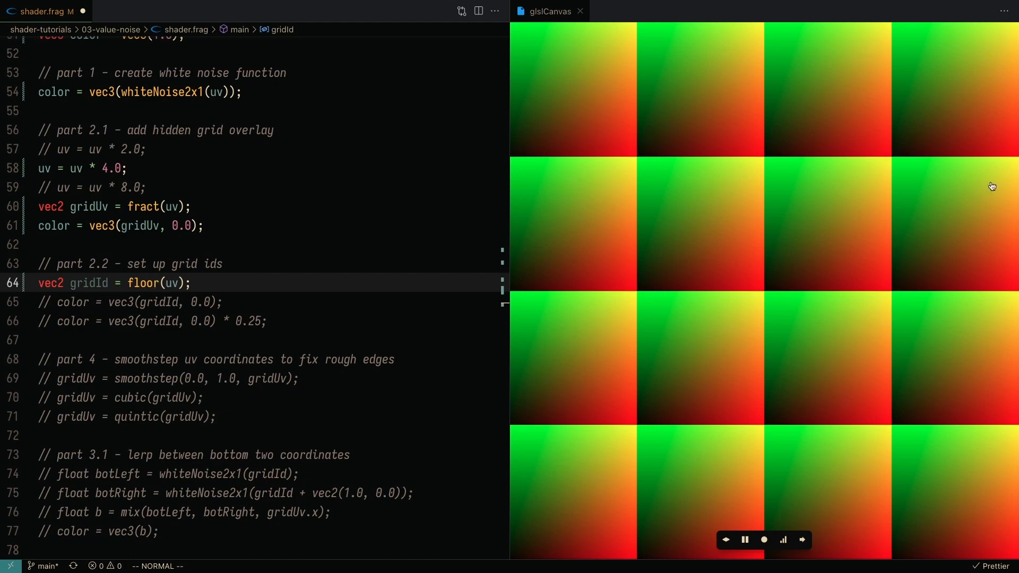
{"action": "mouse_move", "coordinate": [897, 208]}
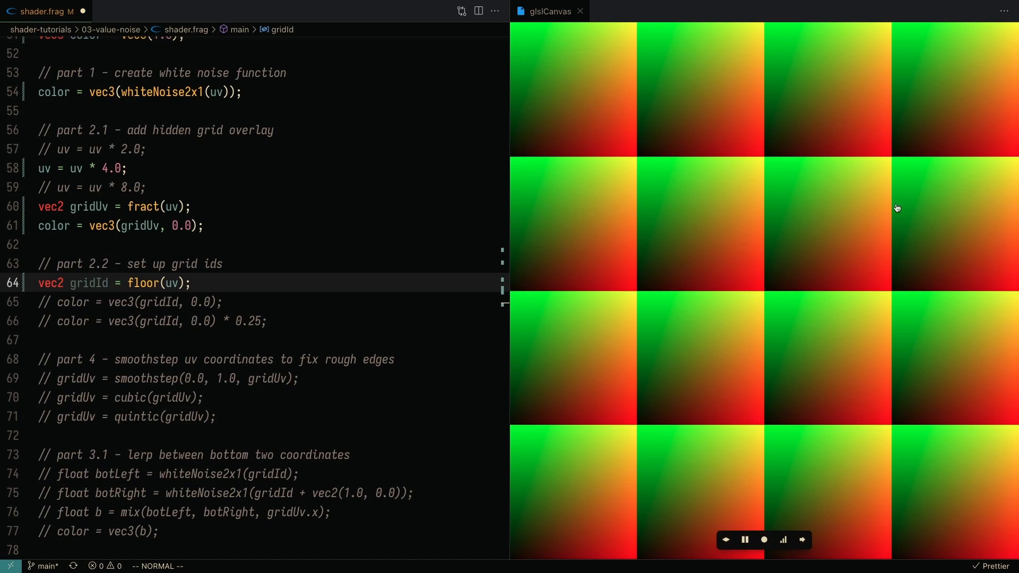
{"action": "mouse_move", "coordinate": [935, 175]}
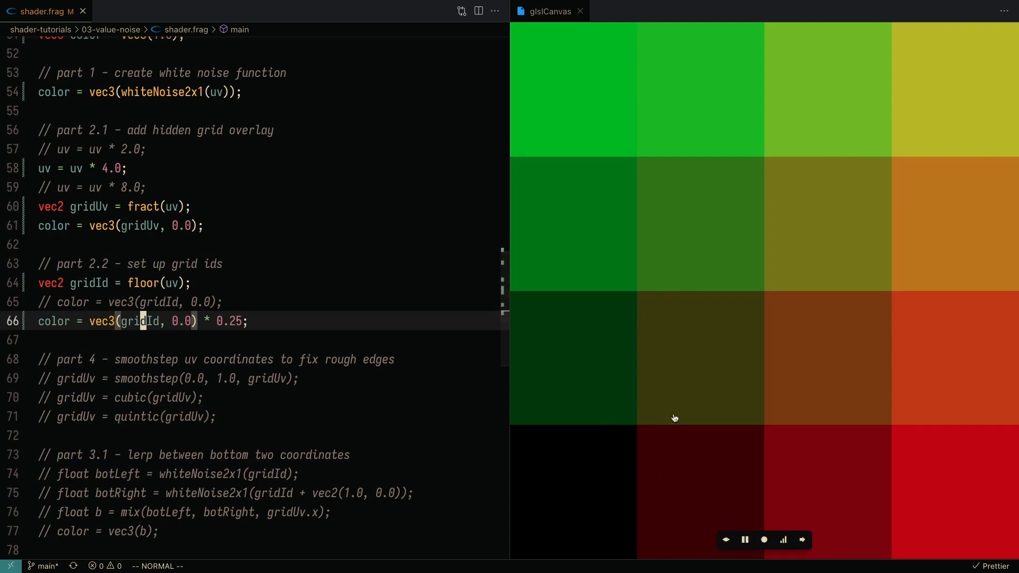
{"action": "mouse_move", "coordinate": [584, 430]}
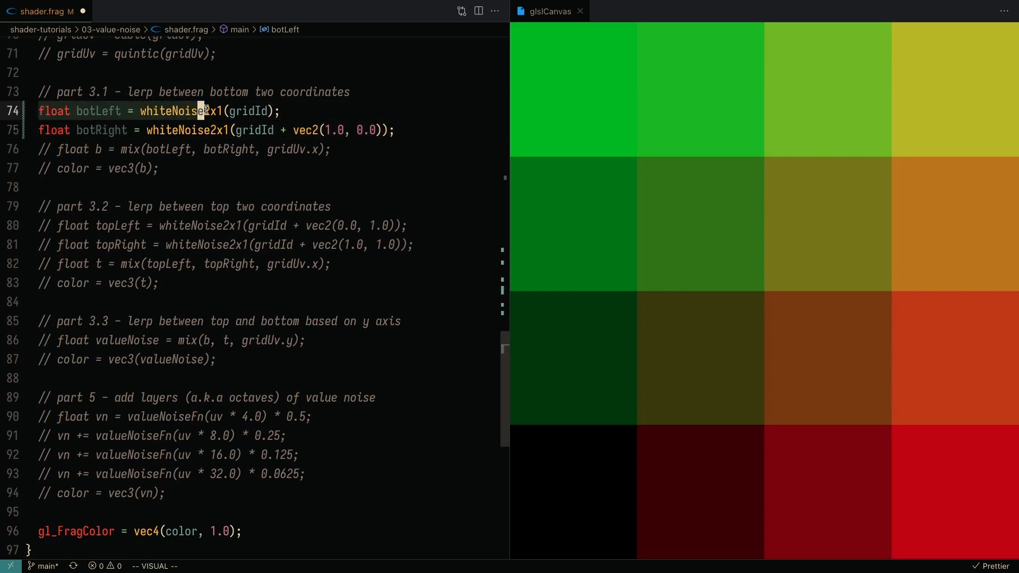
Step: Enable topLeft/topRight mixing and the gridUv.y blend into valueNoise assigned to color
{"action": "key", "text": "Escape"}
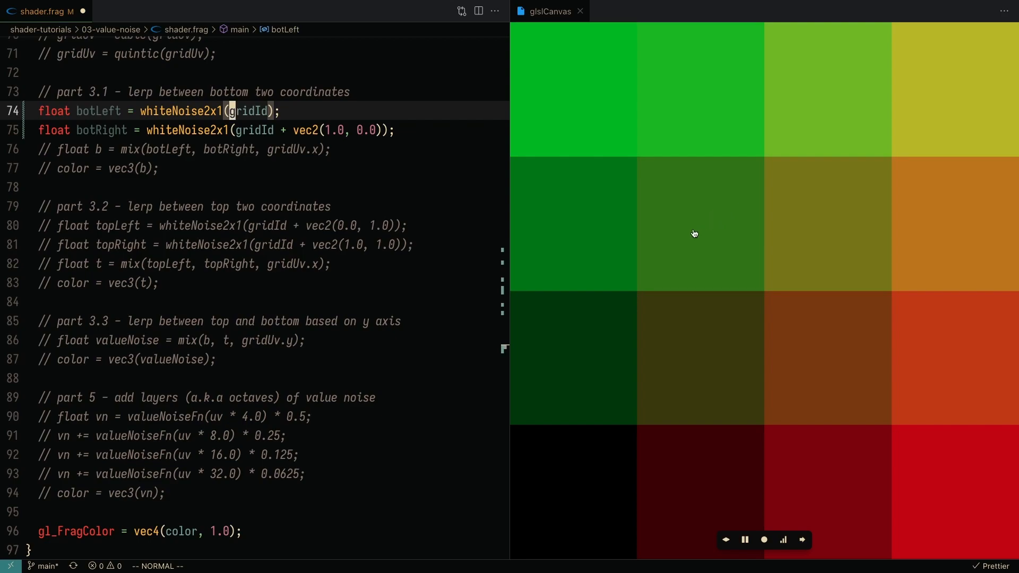
{"action": "mouse_move", "coordinate": [706, 227]}
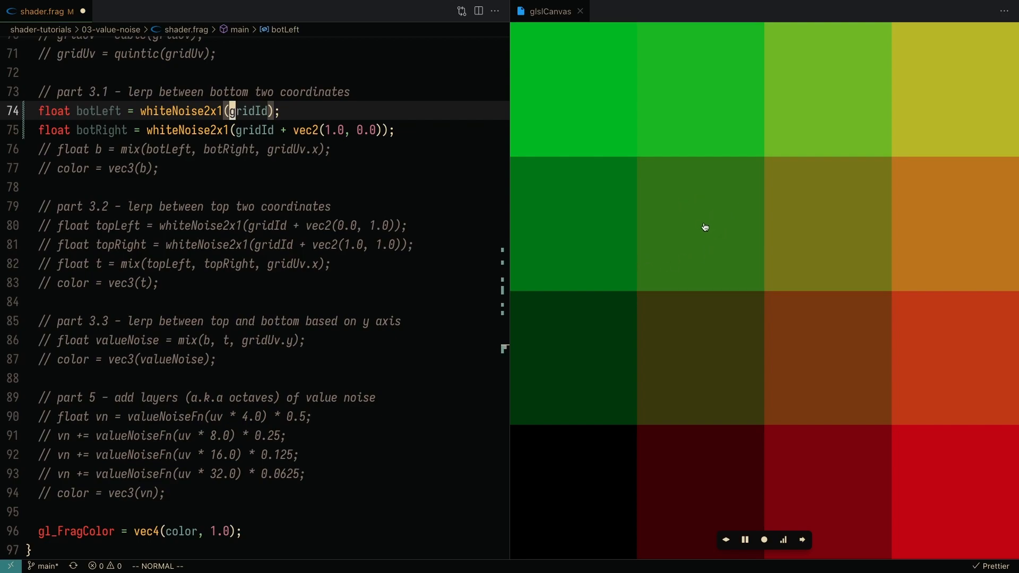
{"action": "mouse_move", "coordinate": [726, 226]}
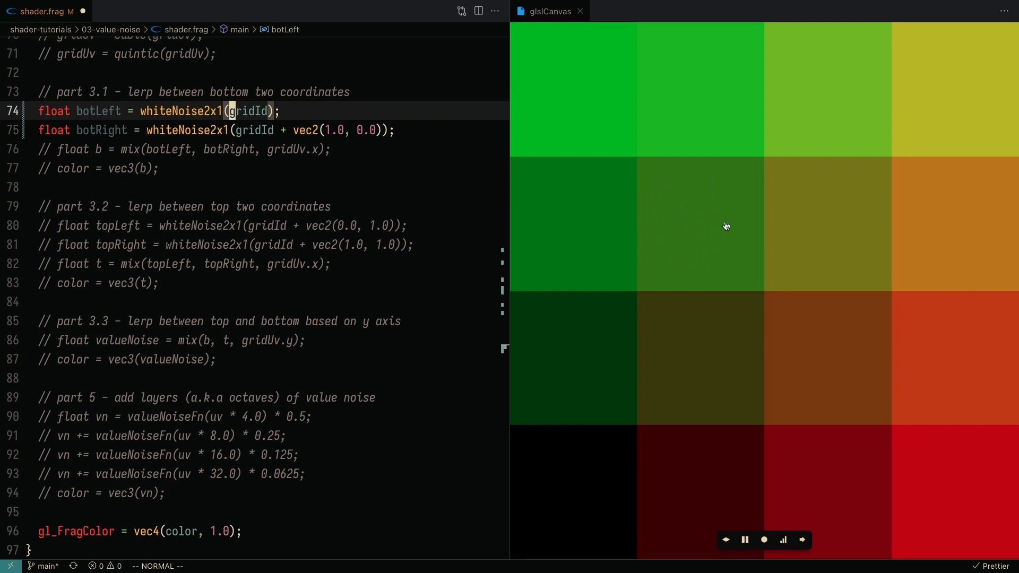
{"action": "mouse_move", "coordinate": [825, 89]}
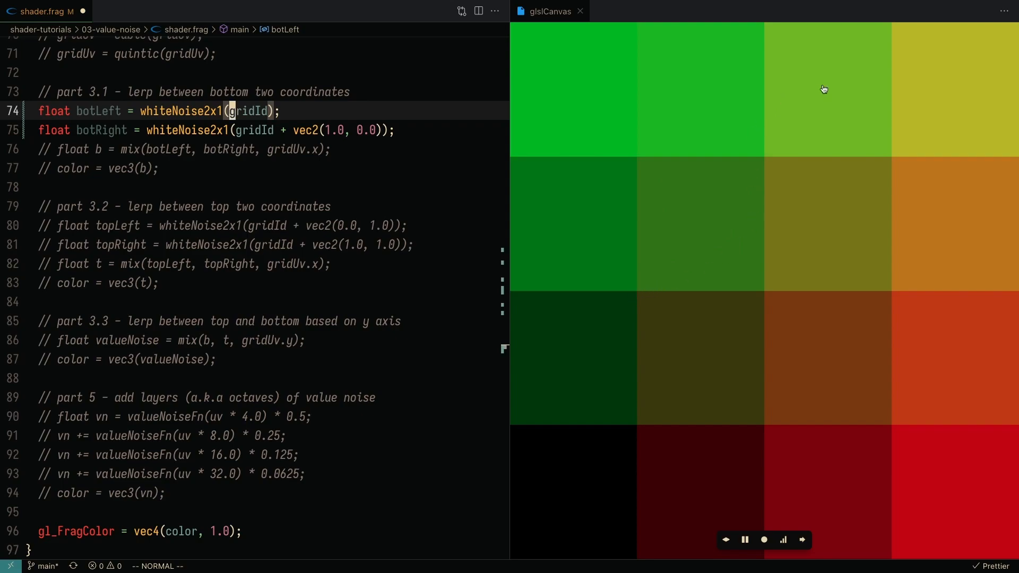
{"action": "mouse_move", "coordinate": [766, 162]}
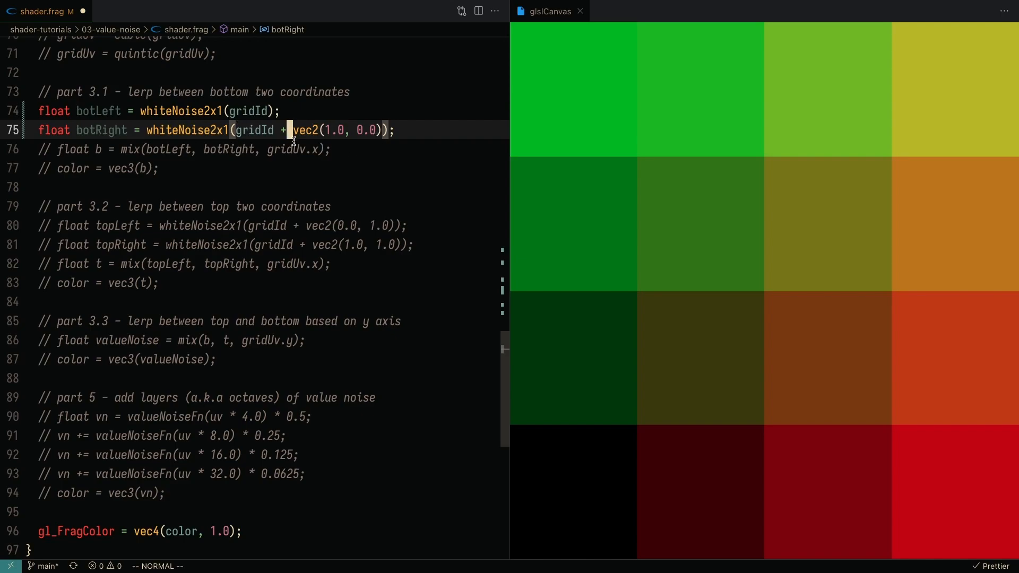
{"action": "key", "text": "v"}
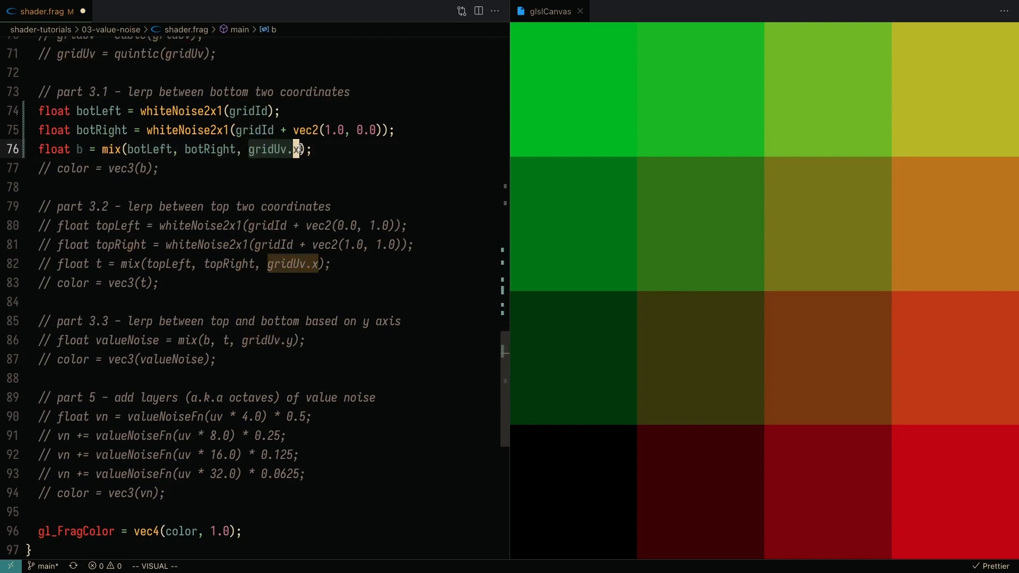
{"action": "mouse_move", "coordinate": [638, 162]}
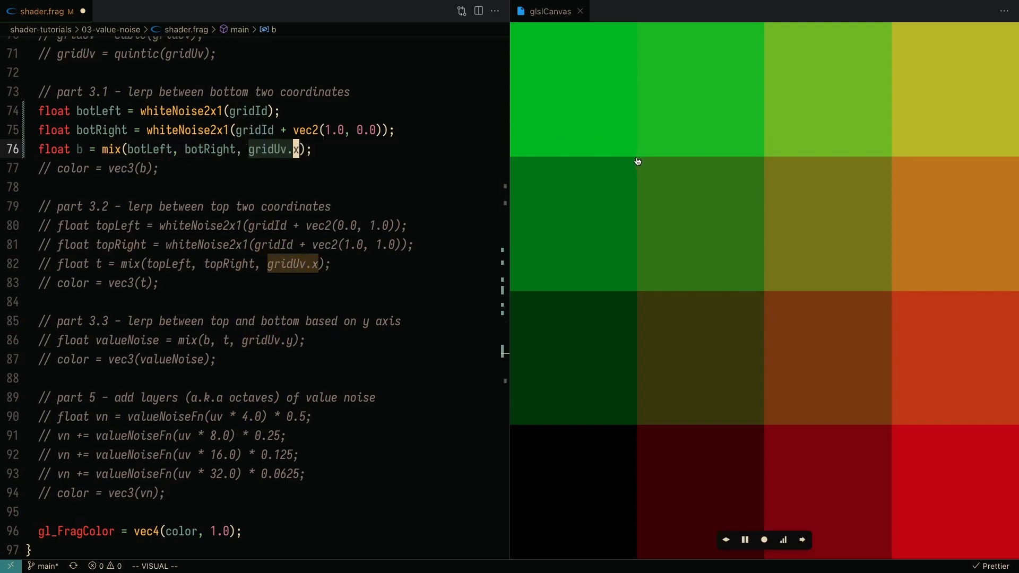
{"action": "mouse_move", "coordinate": [1014, 165]}
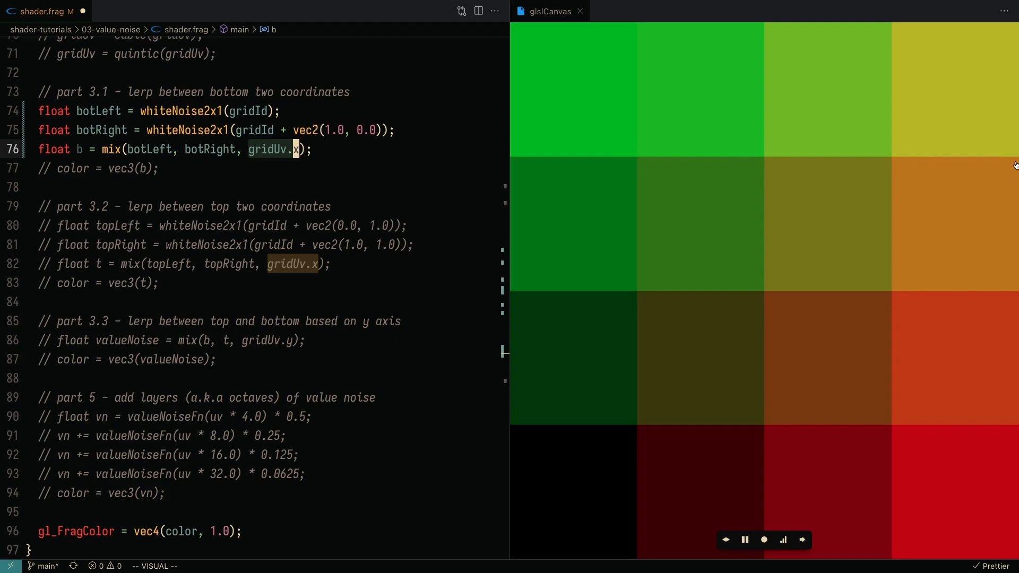
{"action": "mouse_move", "coordinate": [694, 156]}
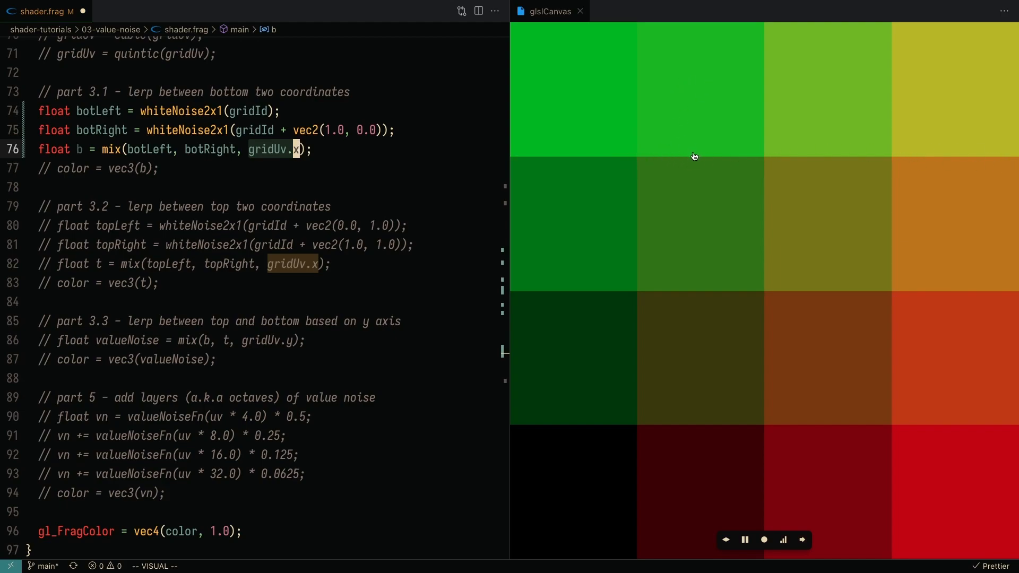
{"action": "mouse_move", "coordinate": [638, 167]}
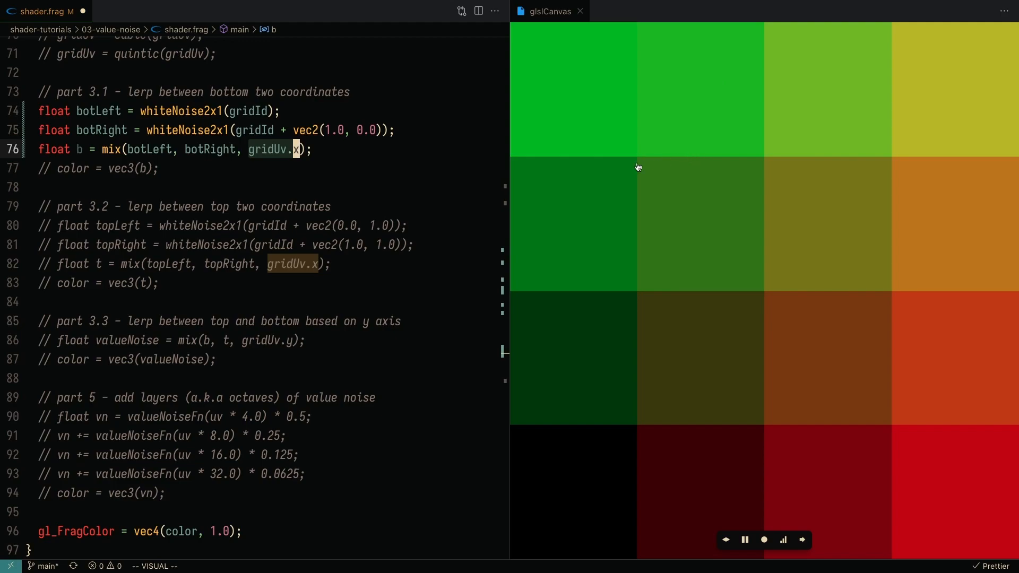
{"action": "mouse_move", "coordinate": [690, 156]}
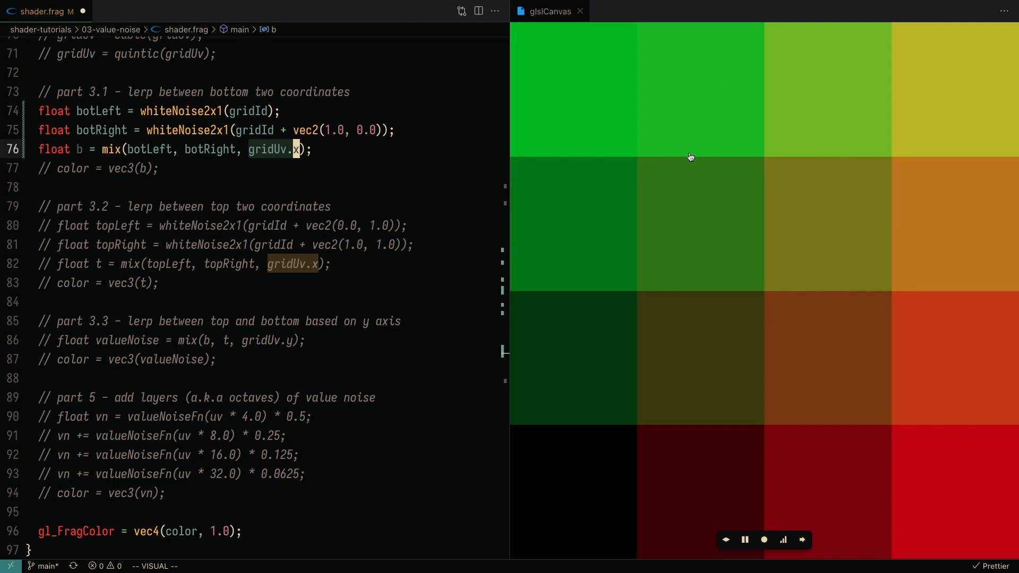
{"action": "mouse_move", "coordinate": [656, 164]}
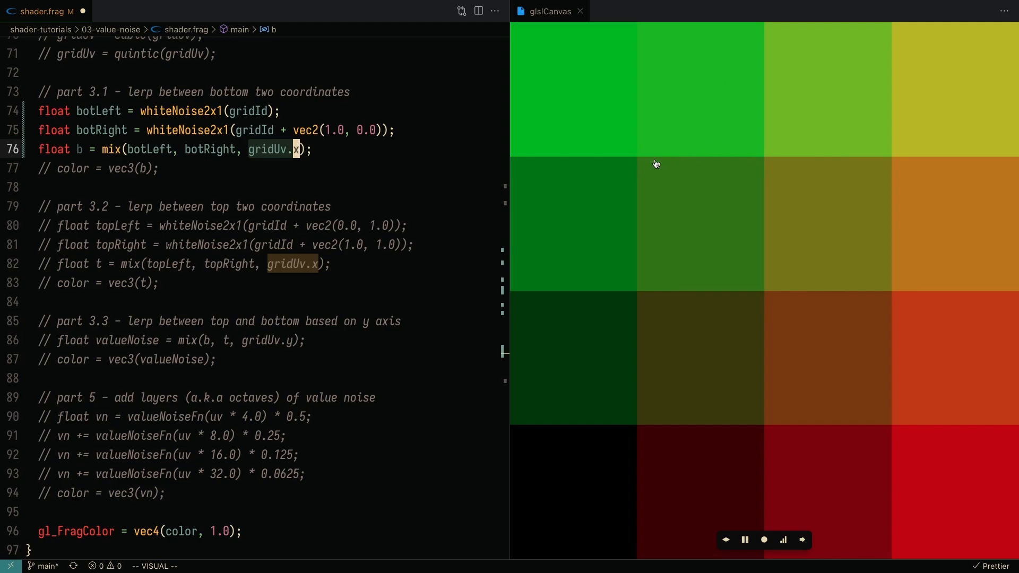
{"action": "mouse_move", "coordinate": [701, 155]}
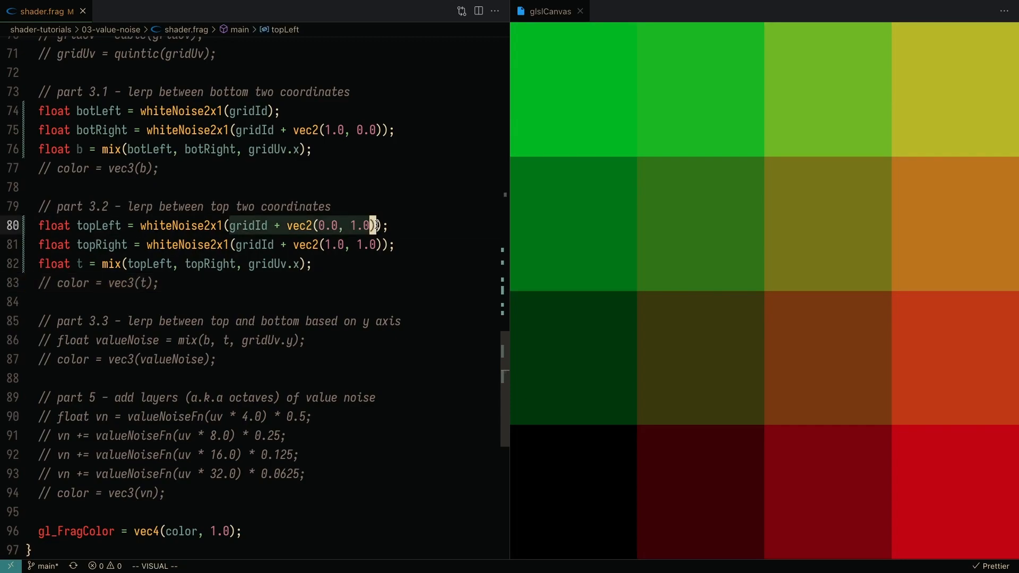
{"action": "key", "text": "Escape"}
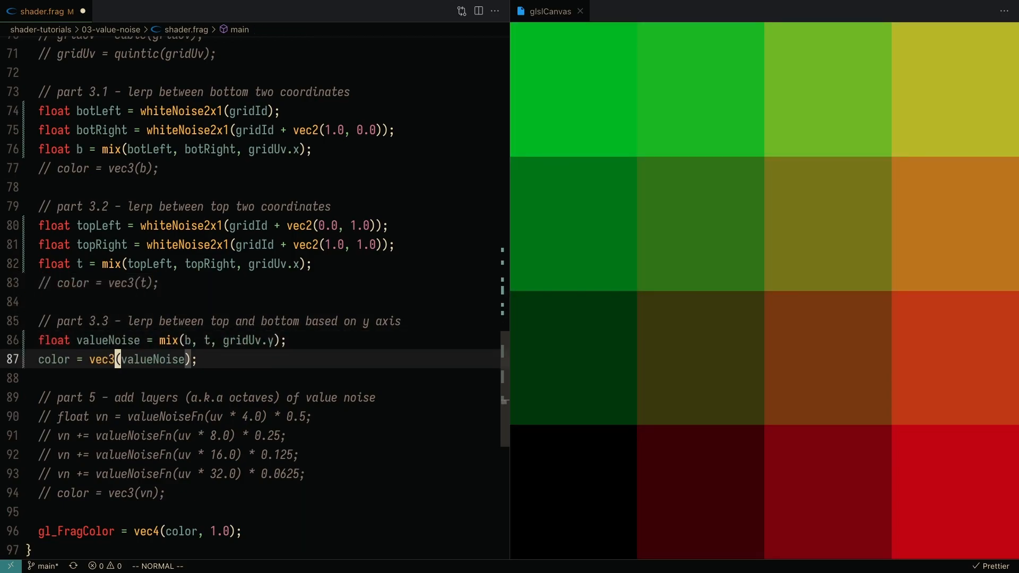
{"action": "mouse_move", "coordinate": [224, 340]}
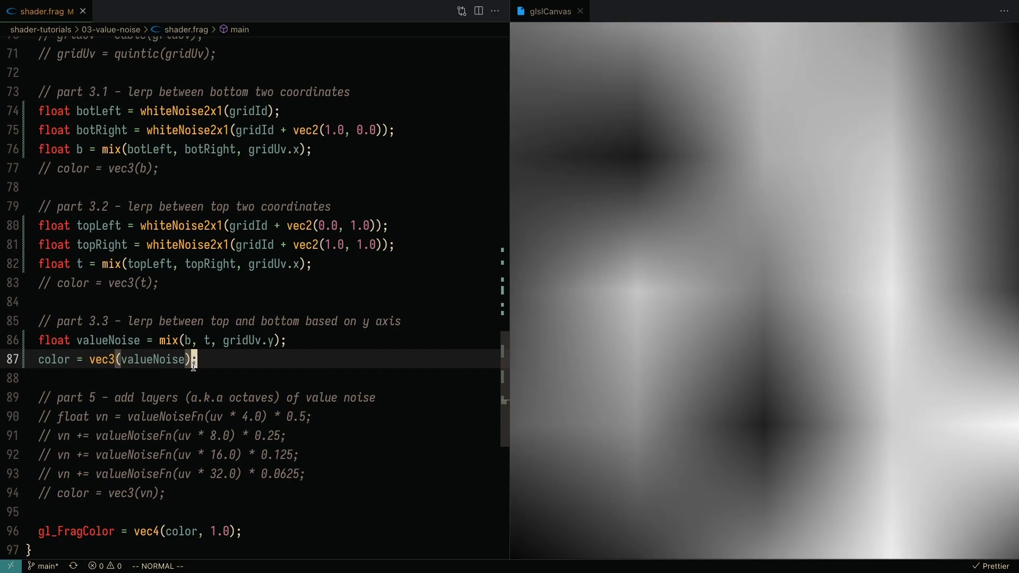
{"action": "mouse_move", "coordinate": [600, 333]}
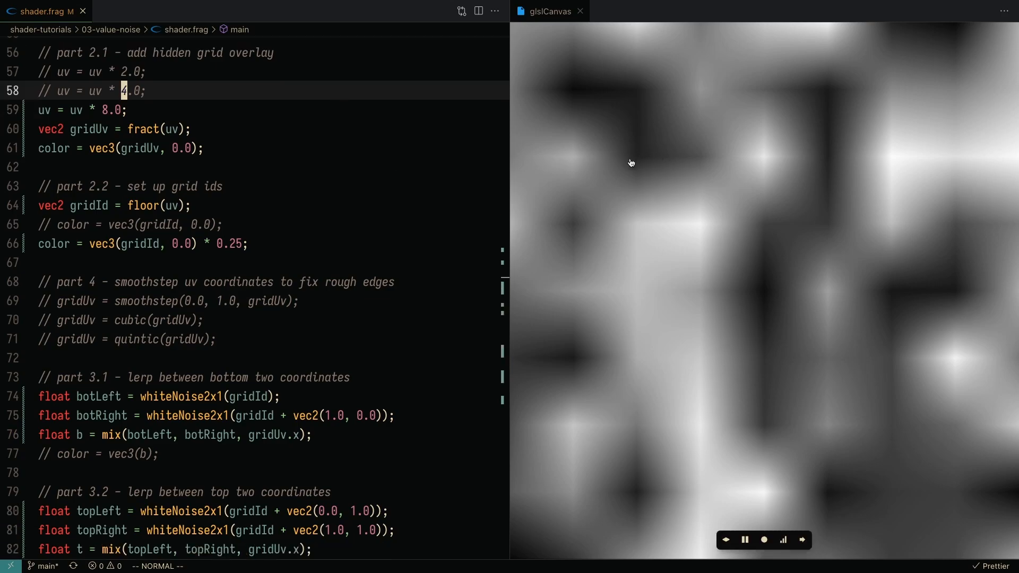
{"action": "mouse_move", "coordinate": [579, 164]}
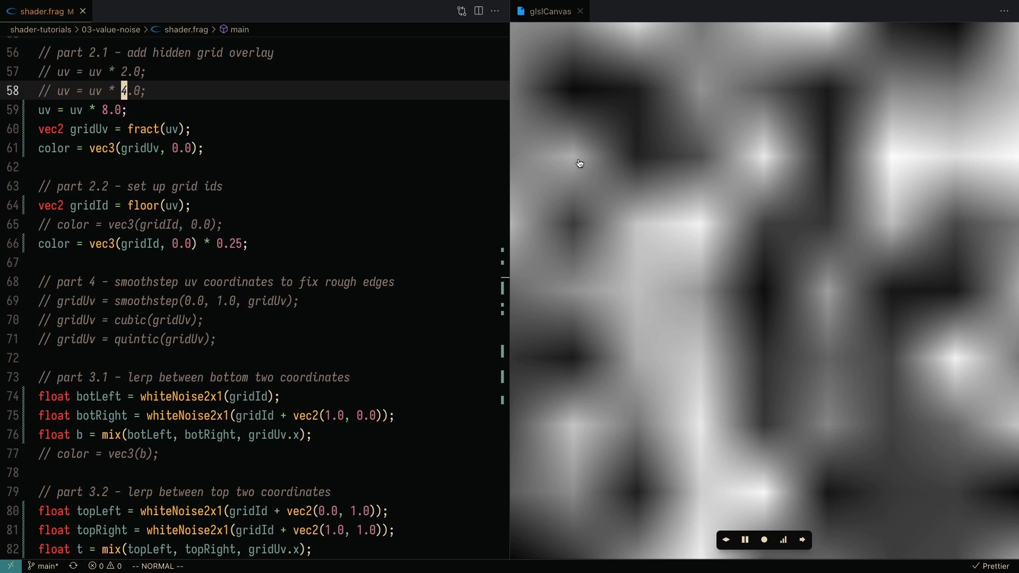
{"action": "mouse_move", "coordinate": [576, 166]}
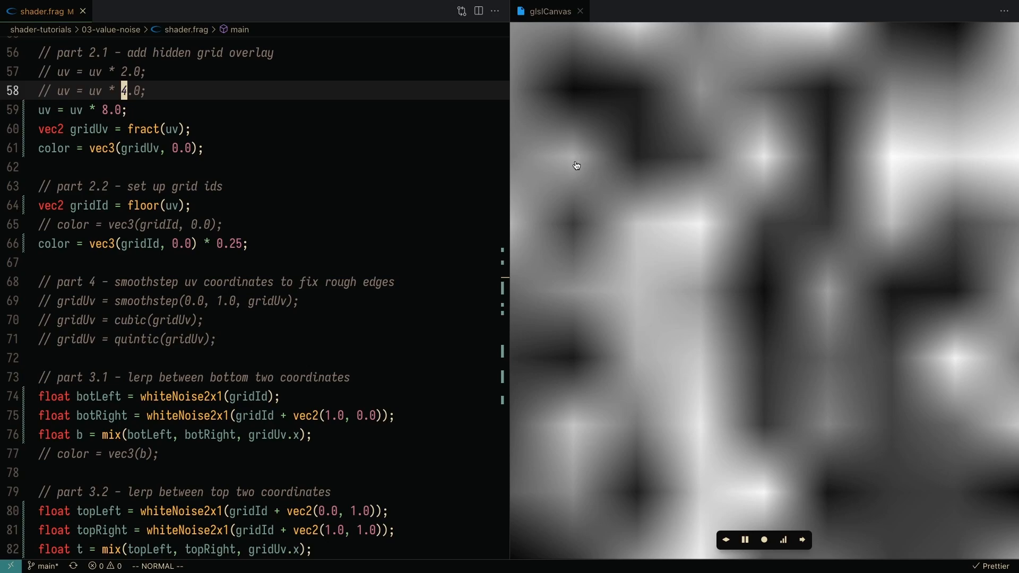
{"action": "mouse_move", "coordinate": [292, 282]}
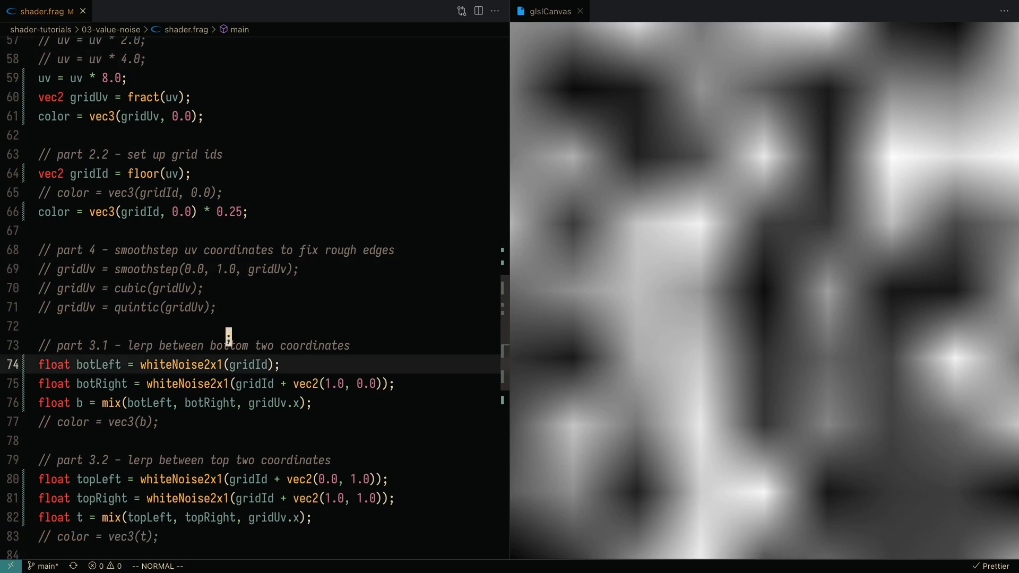
Step: Switch uv scaling to 8.0 and pass gridUv through smoothstep(0.0, 1.0)
{"action": "scroll", "scroll_direction": "down", "scroll_amount": 3}
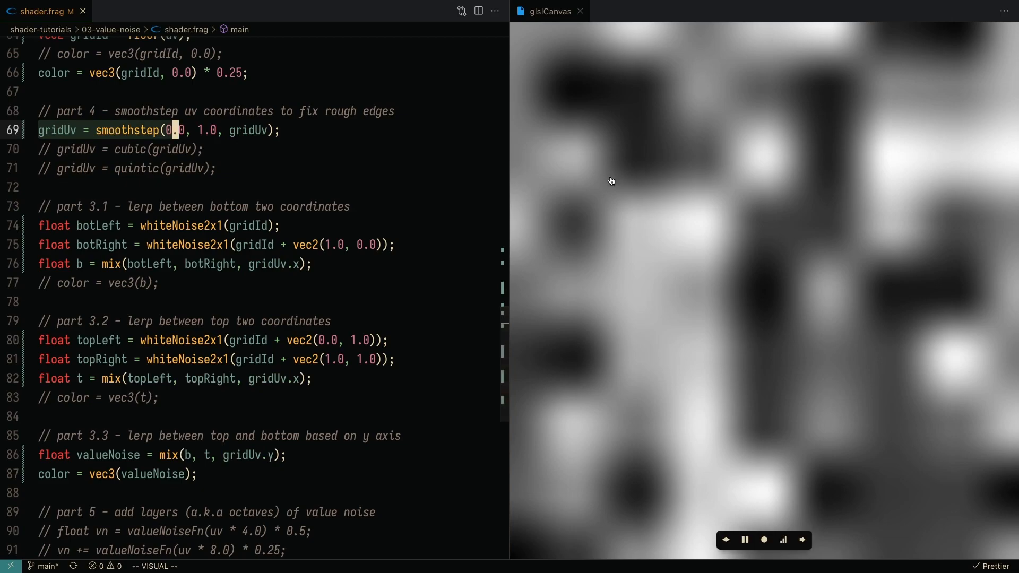
{"action": "mouse_move", "coordinate": [666, 174]}
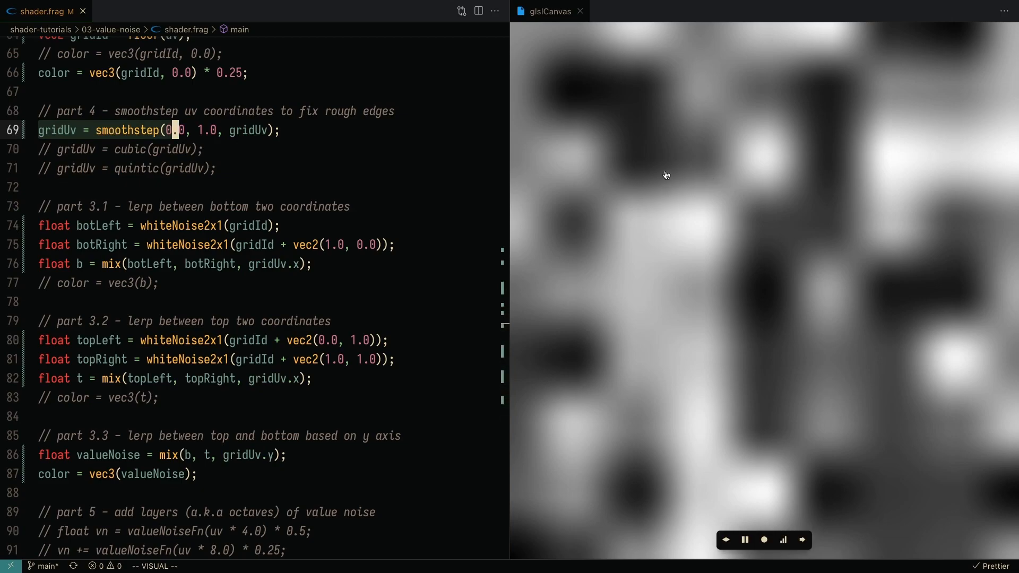
{"action": "mouse_move", "coordinate": [608, 204]}
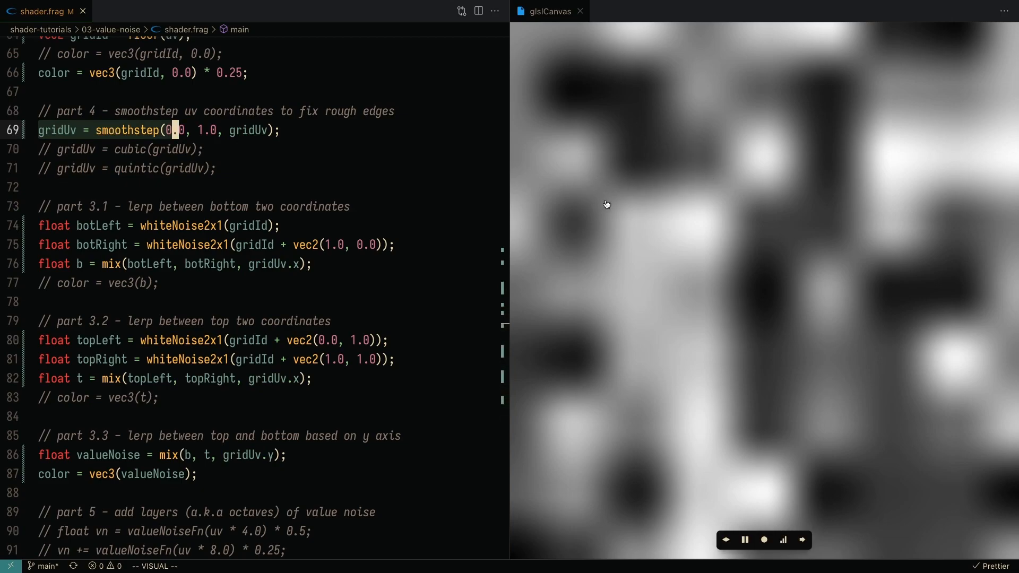
{"action": "mouse_move", "coordinate": [545, 183]}
{"action": "type", "text": "1."}
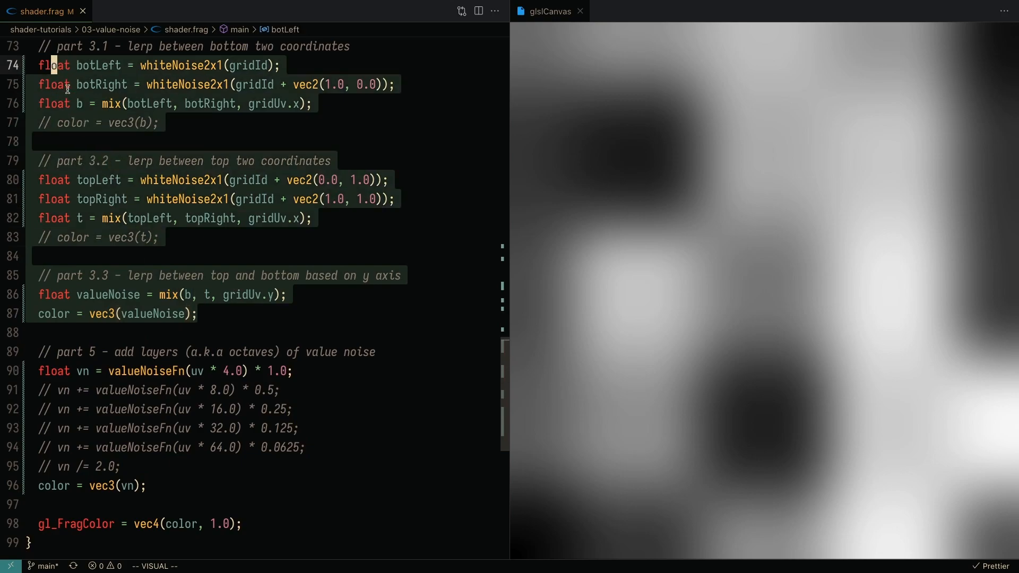
Step: Sum valueNoiseFn octaves from uv*4.0 to uv*64.0, halve vn, output vec3(vn) and save
{"action": "left_click", "coordinate": [174, 371]}
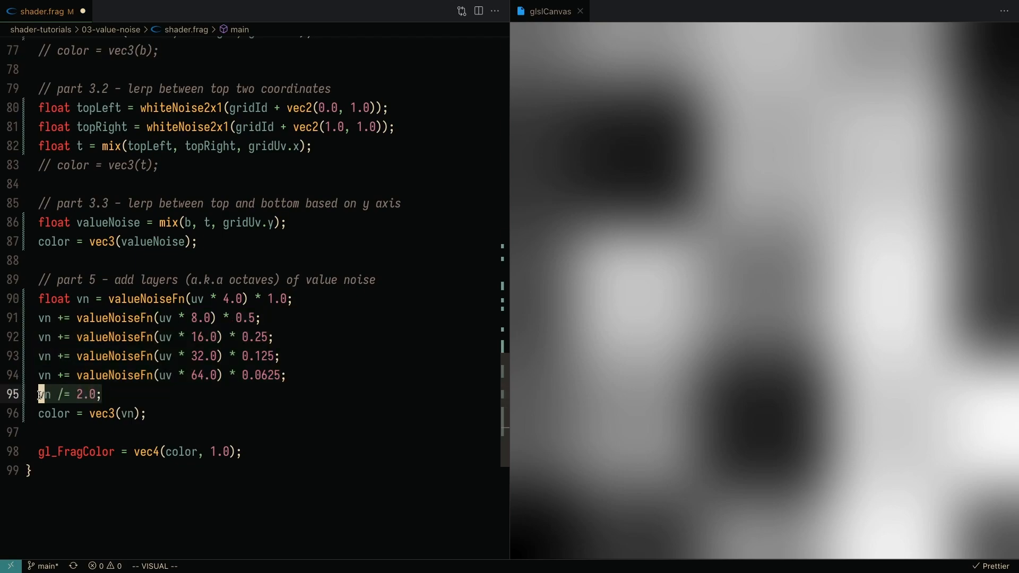
{"action": "key", "text": "Escape"}
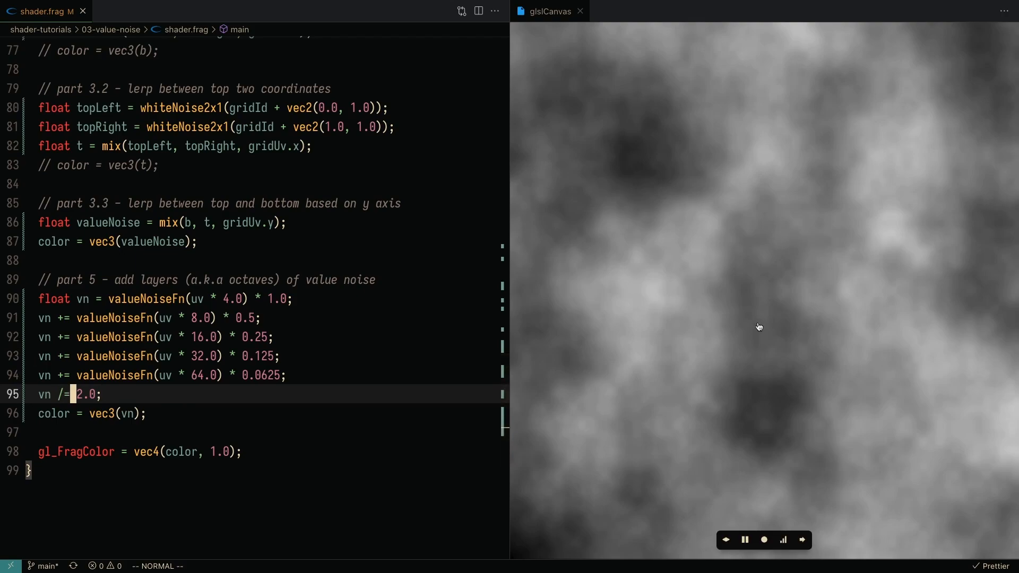
{"action": "mouse_move", "coordinate": [814, 318]}
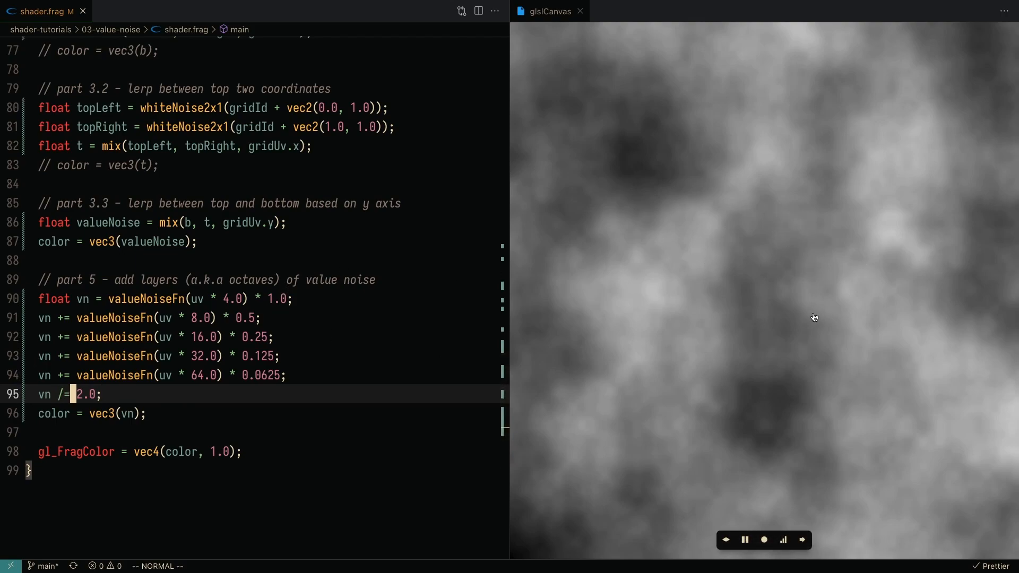